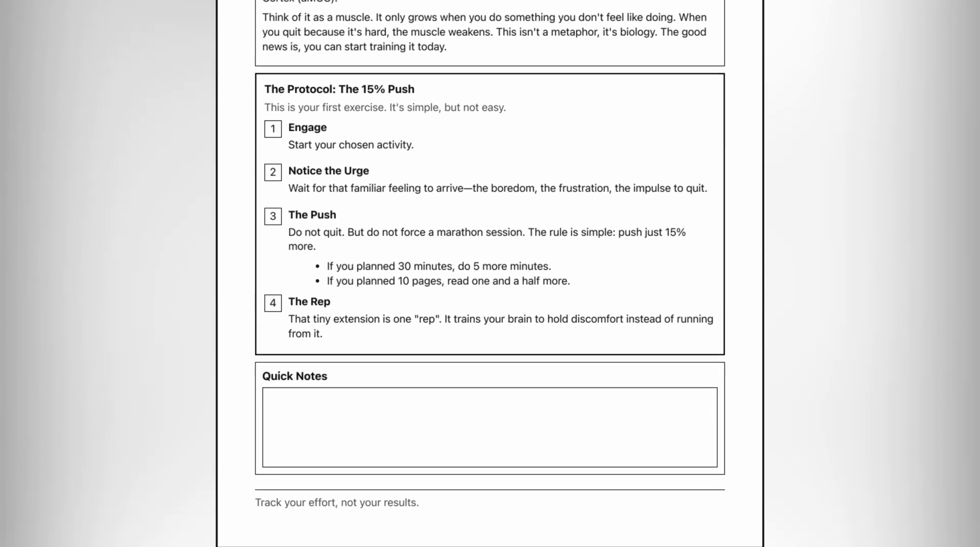
scroll(down, 3)
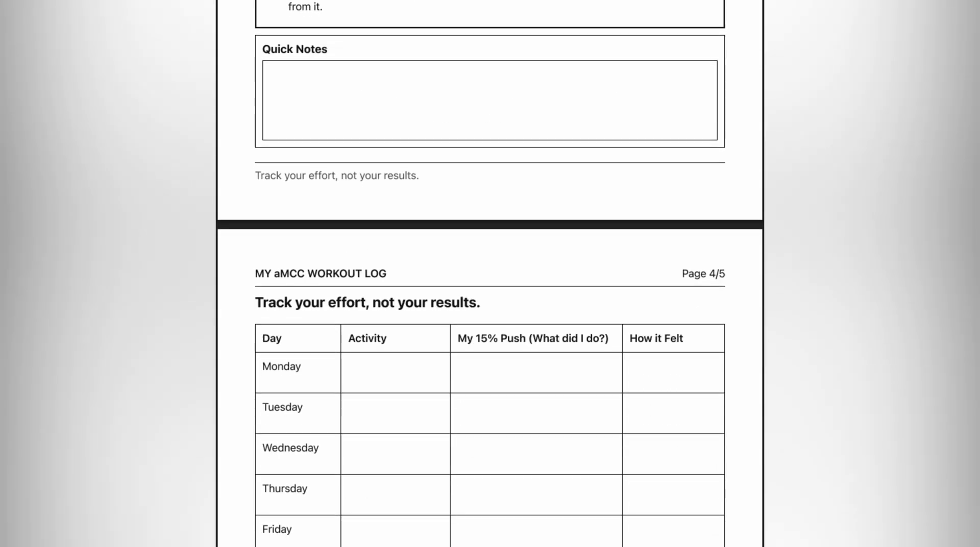
scroll(down, 3)
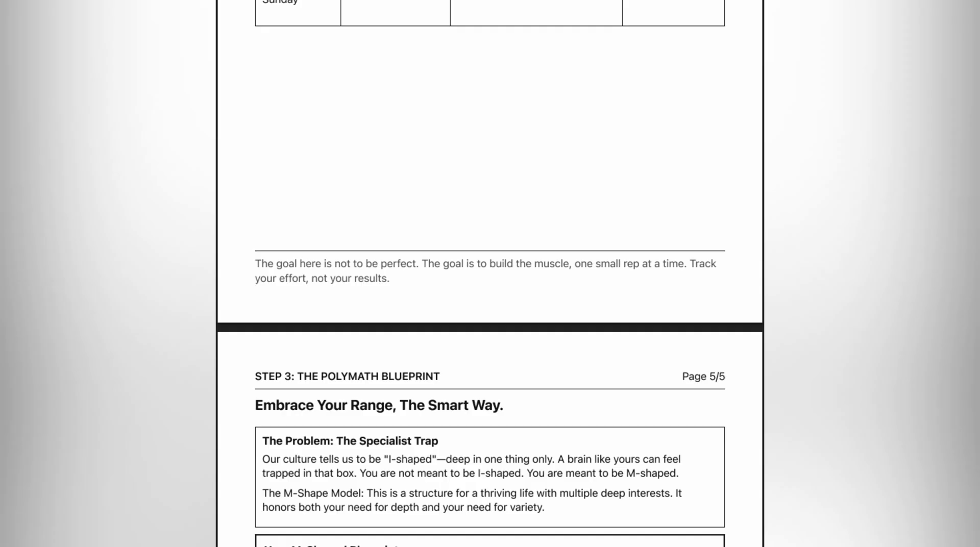